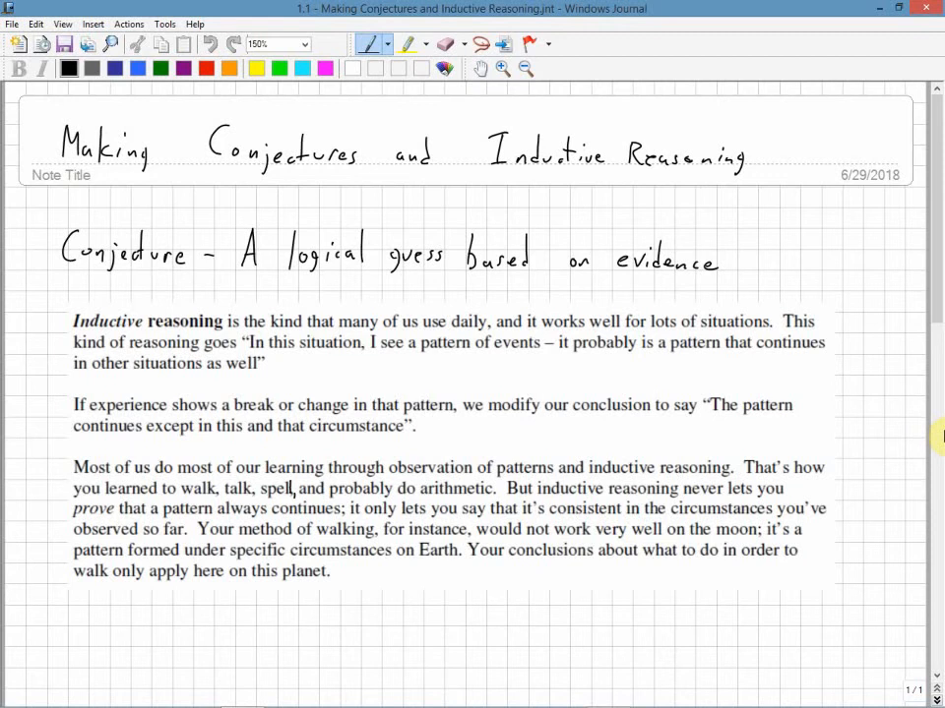
mouse_move(882, 429)
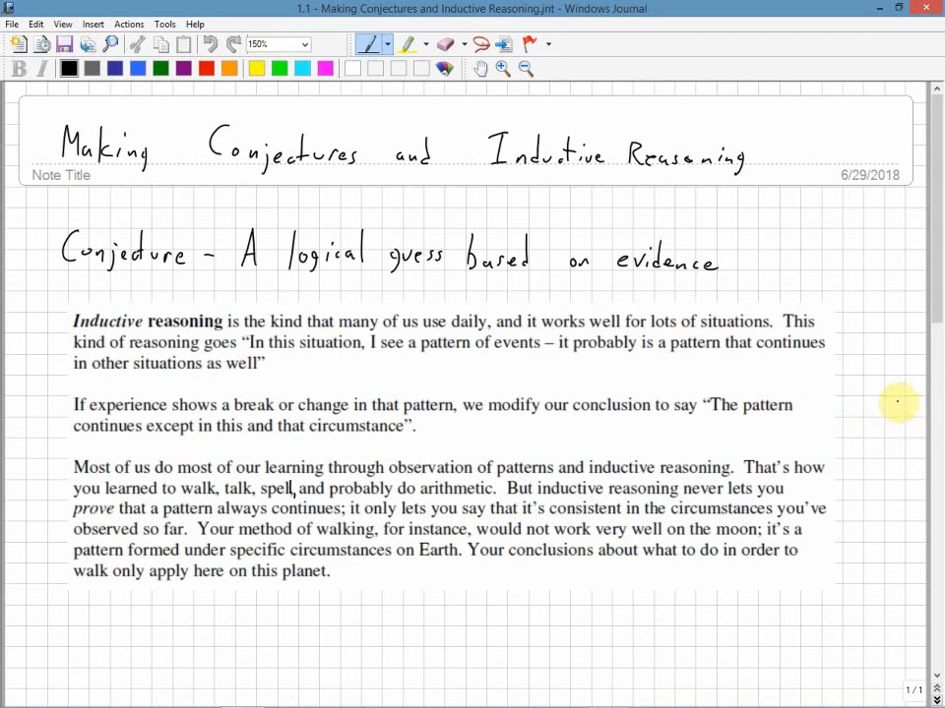
mouse_move(895, 429)
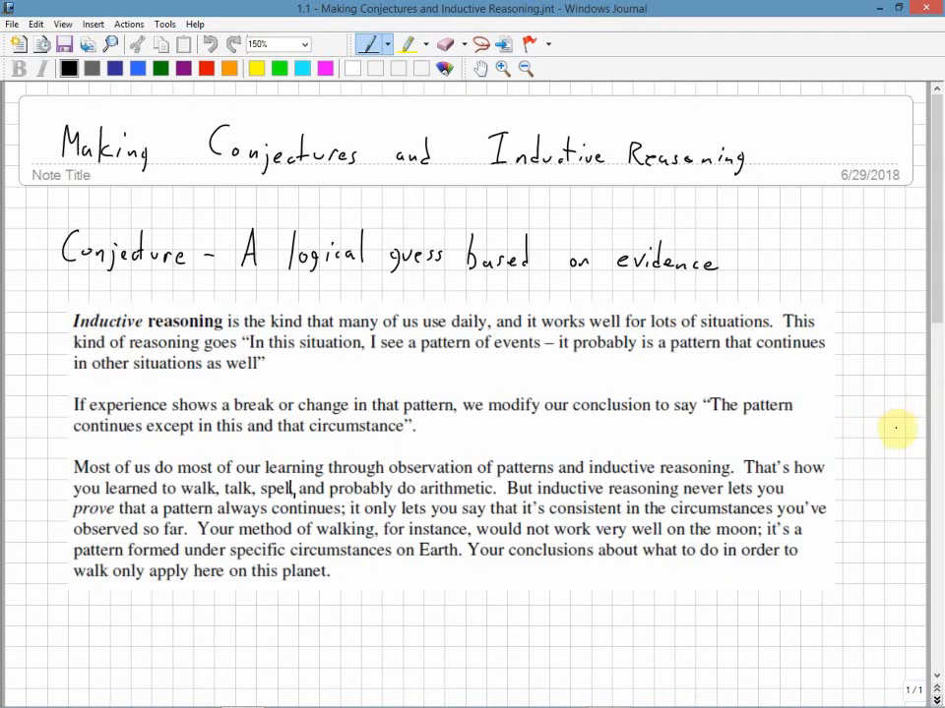
scroll(down, 3)
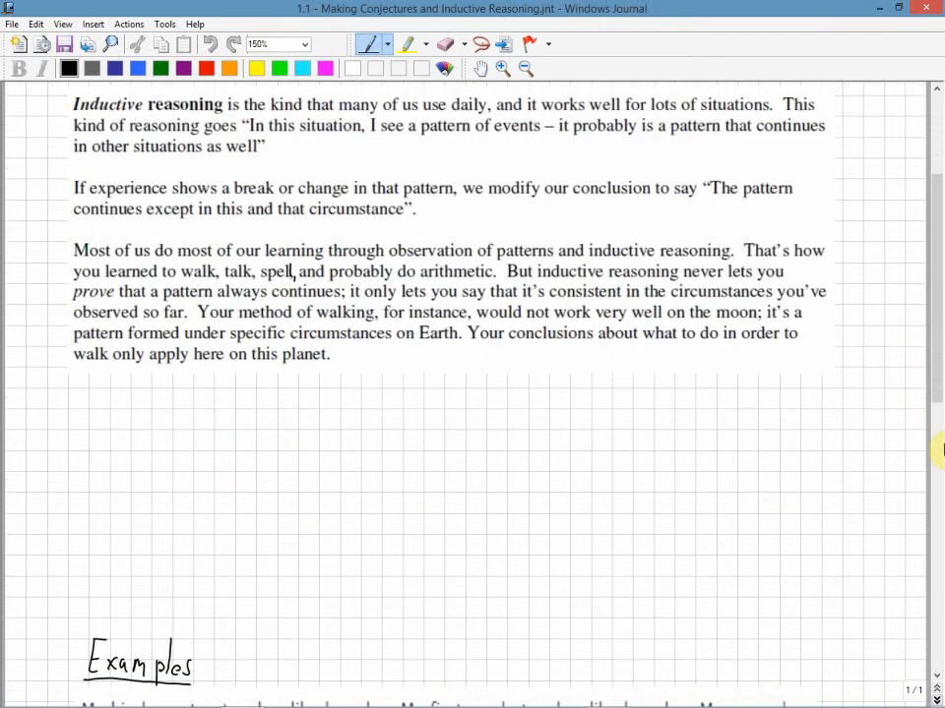
scroll(down, 3)
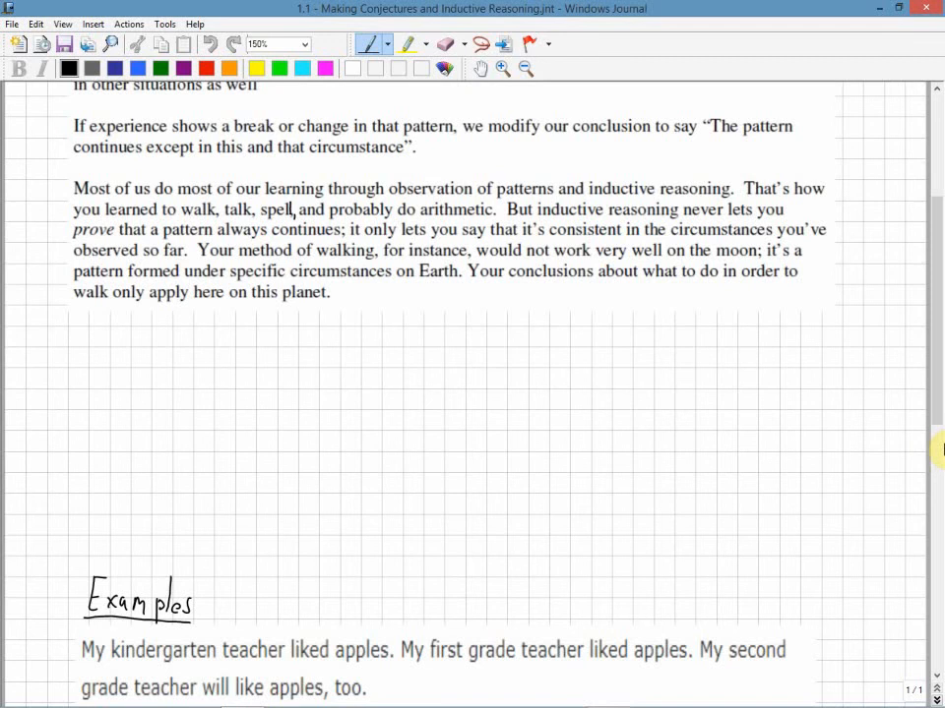
scroll(down, 3)
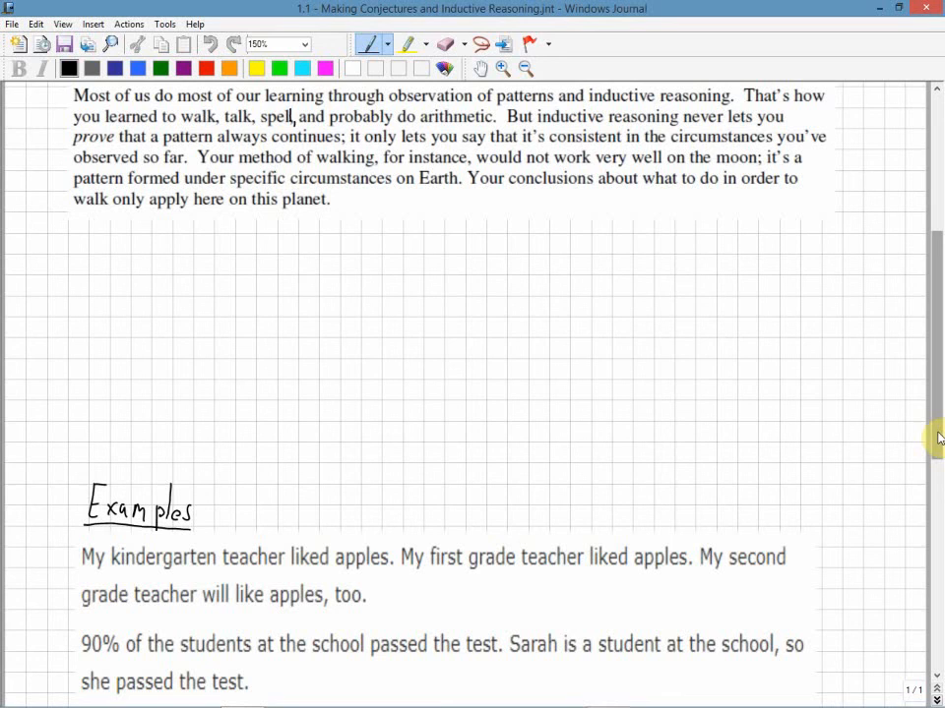
scroll(down, 3)
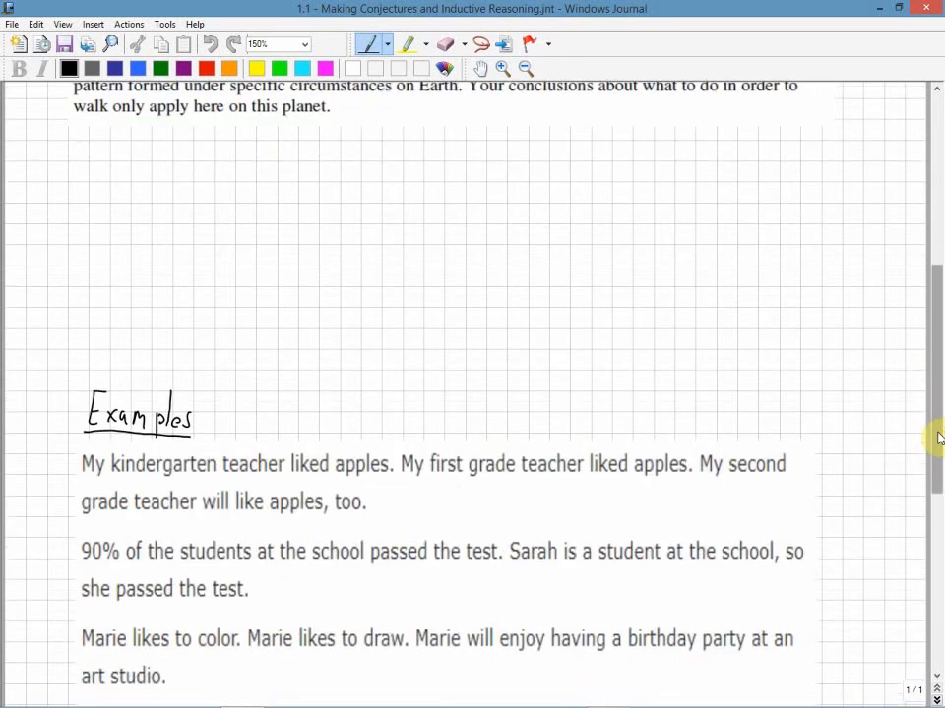